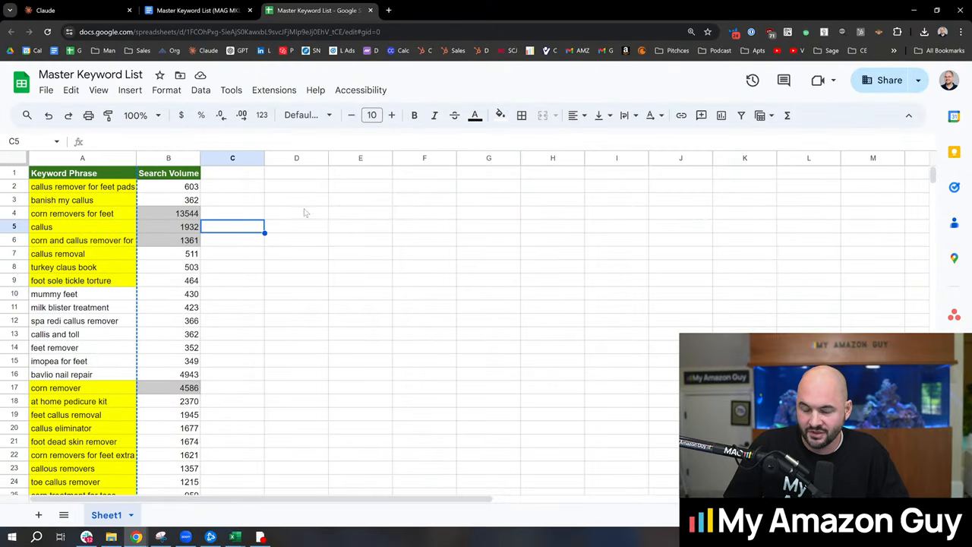
# - Switch to the MAG MKL SOP doc and read through Scenario 1 to Scenario 2's twelve steps
pyautogui.click(198, 9)
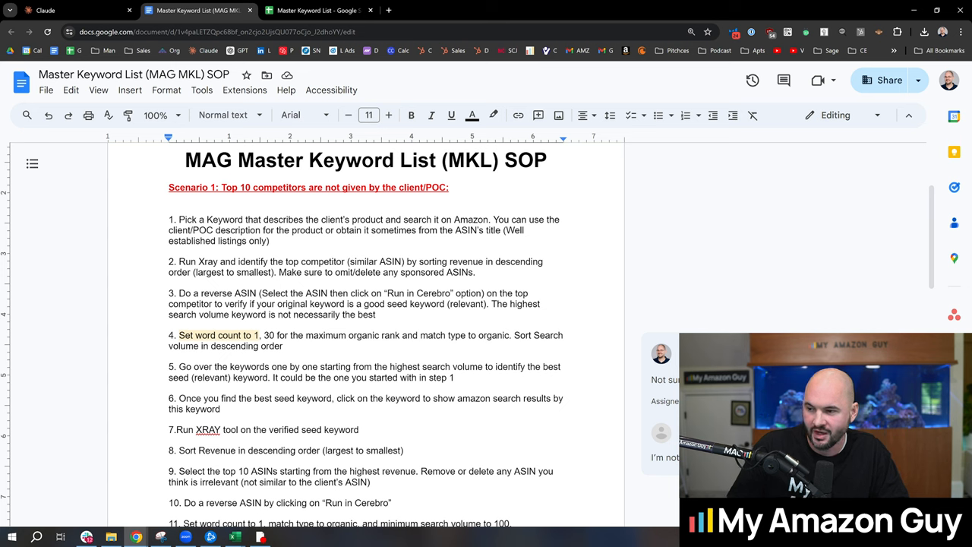
pyautogui.scroll(-3)
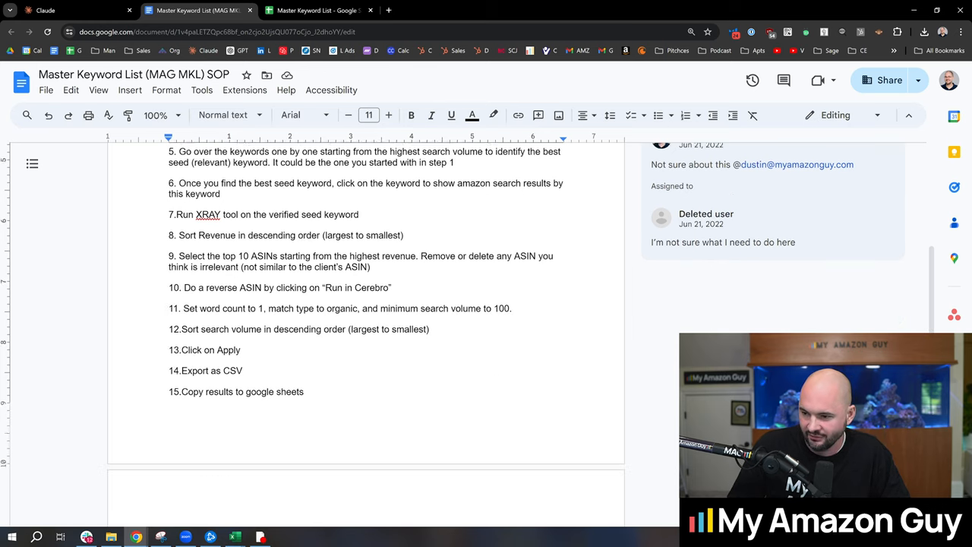
pyautogui.scroll(-3)
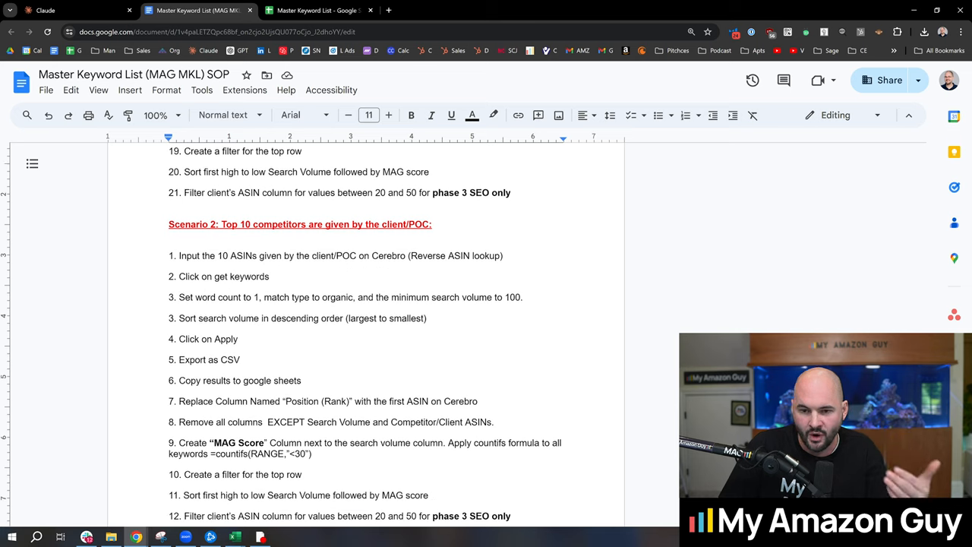
pyautogui.scroll(-3)
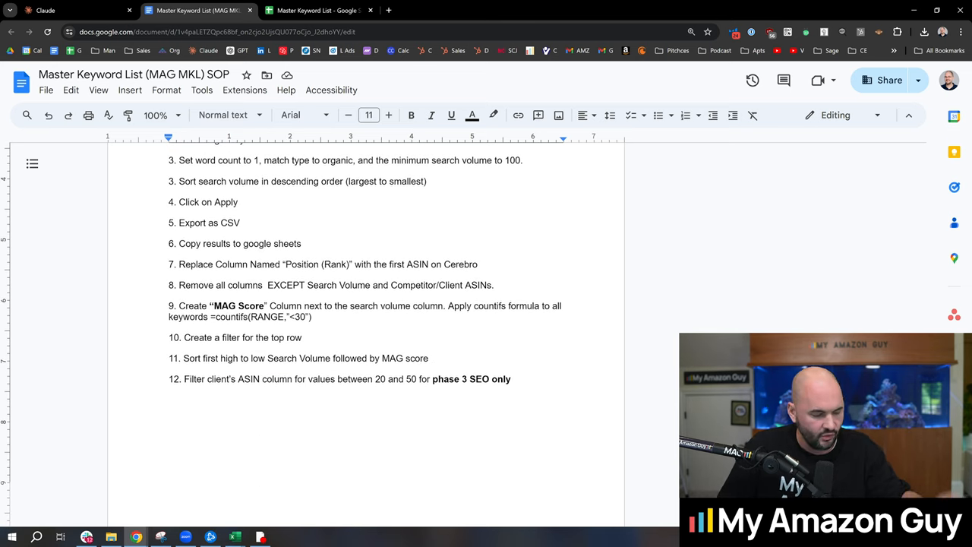
# - Select the keyword phrases from A2 down to 'foot dead skin remover', then go to Claude
pyautogui.click(319, 9)
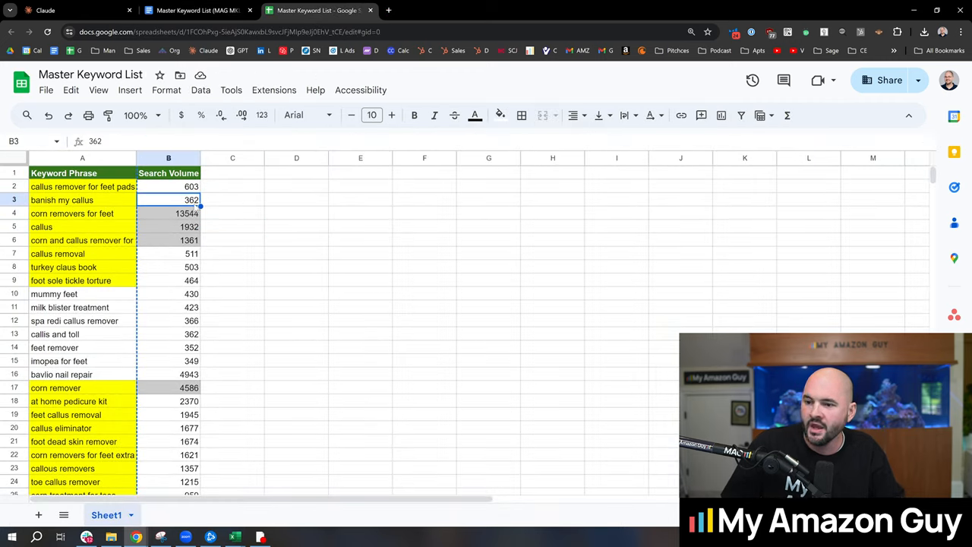
pyautogui.moveTo(221, 196)
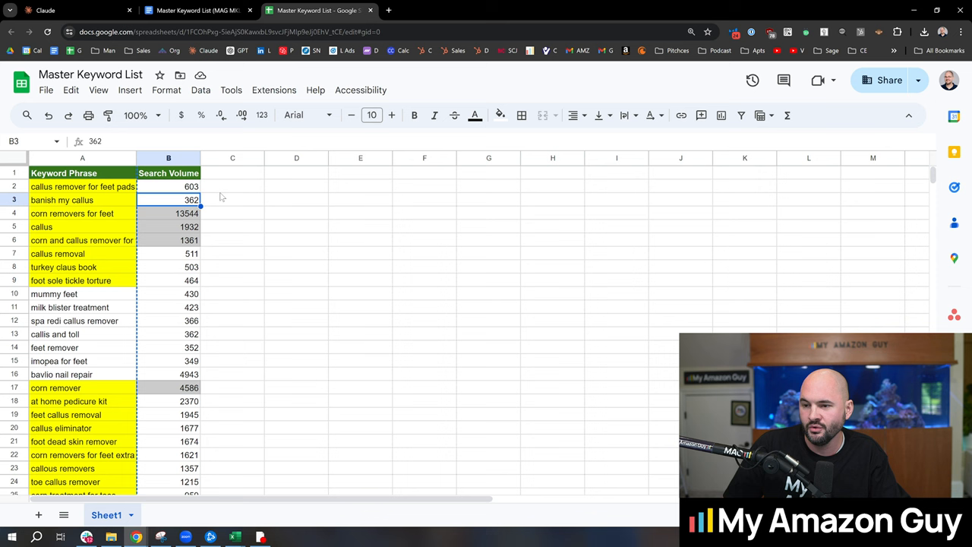
pyautogui.click(82, 186)
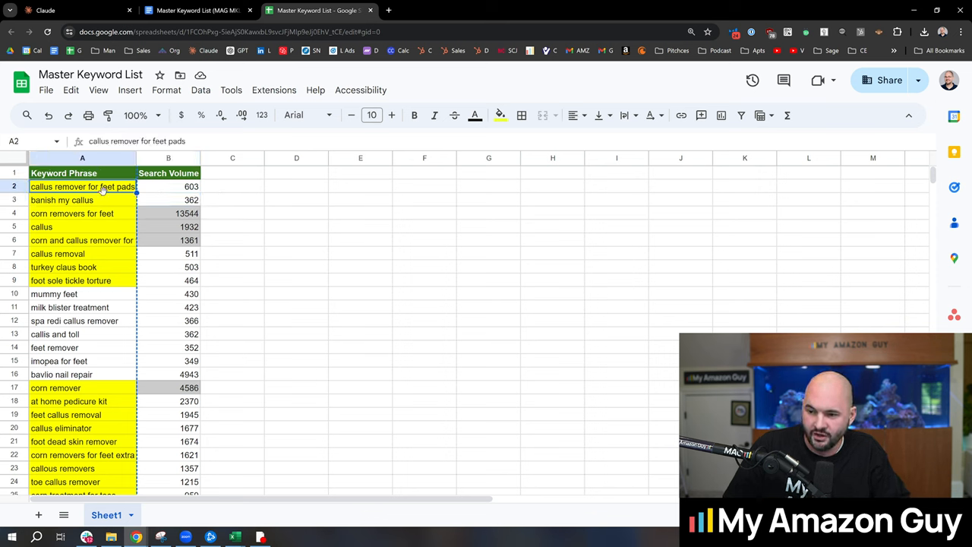
pyautogui.click(56, 387)
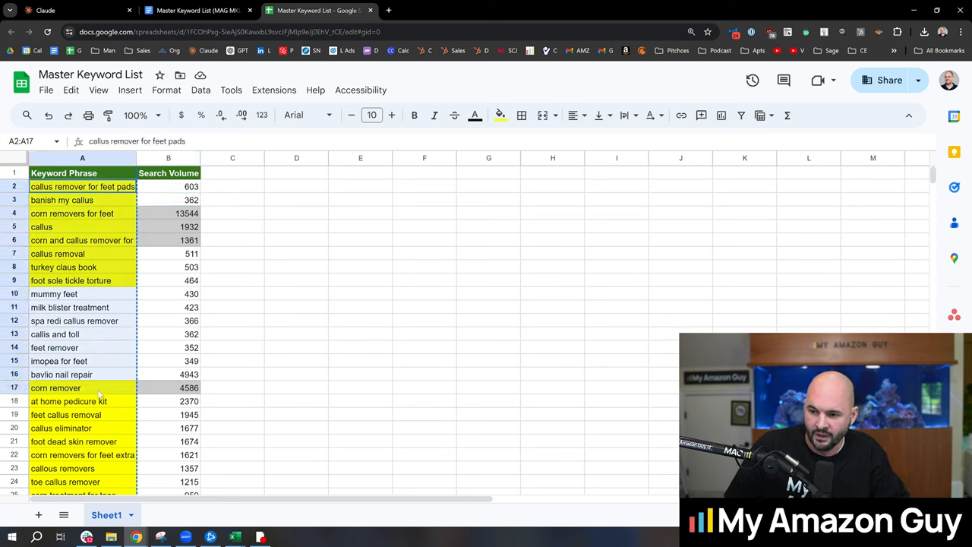
pyautogui.click(60, 375)
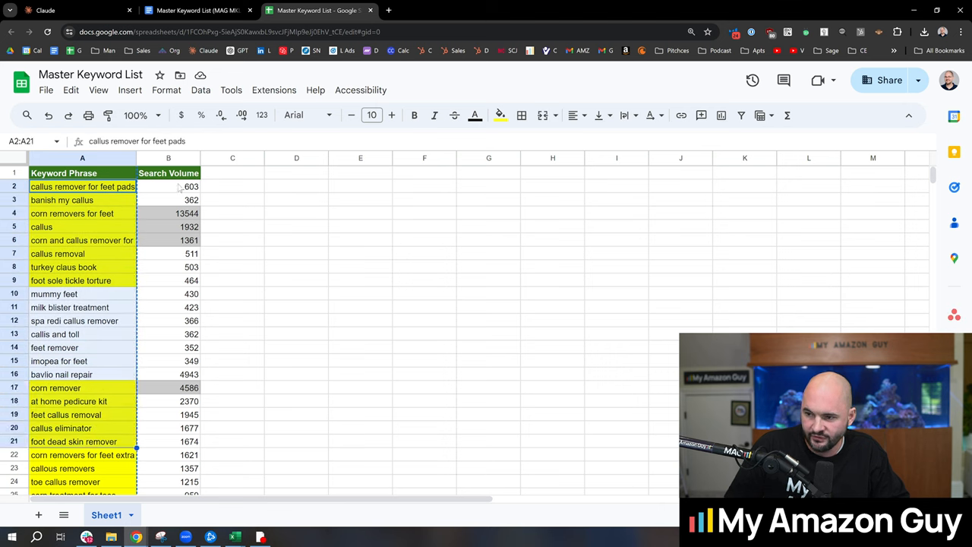
pyautogui.click(233, 253)
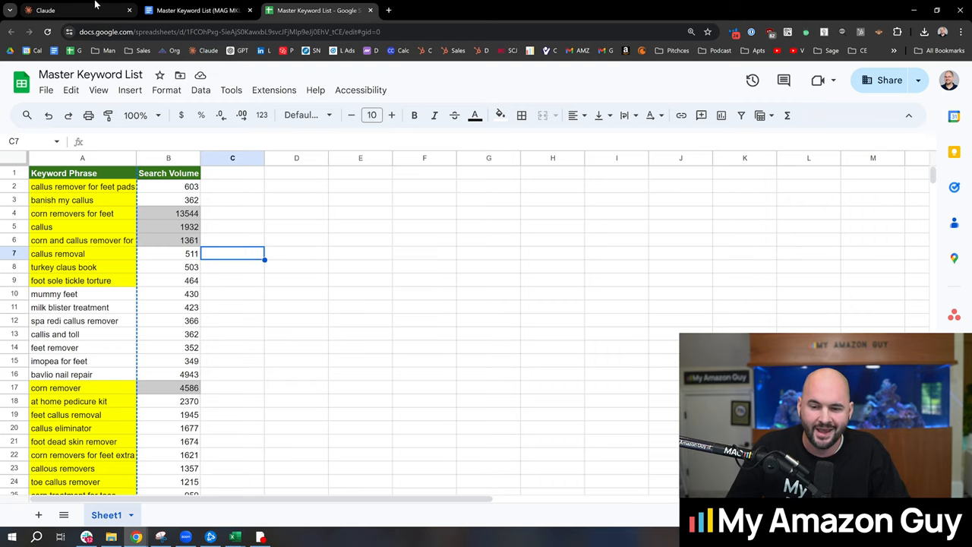
pyautogui.click(45, 10)
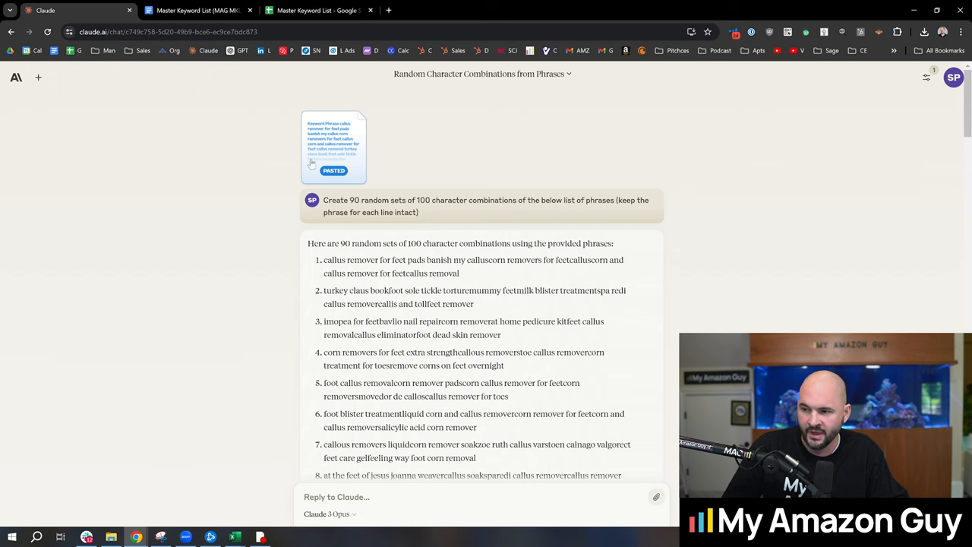
# - Compare the sheet's keyword phrases against Claude's 90 generated keyword sets
pyautogui.click(319, 10)
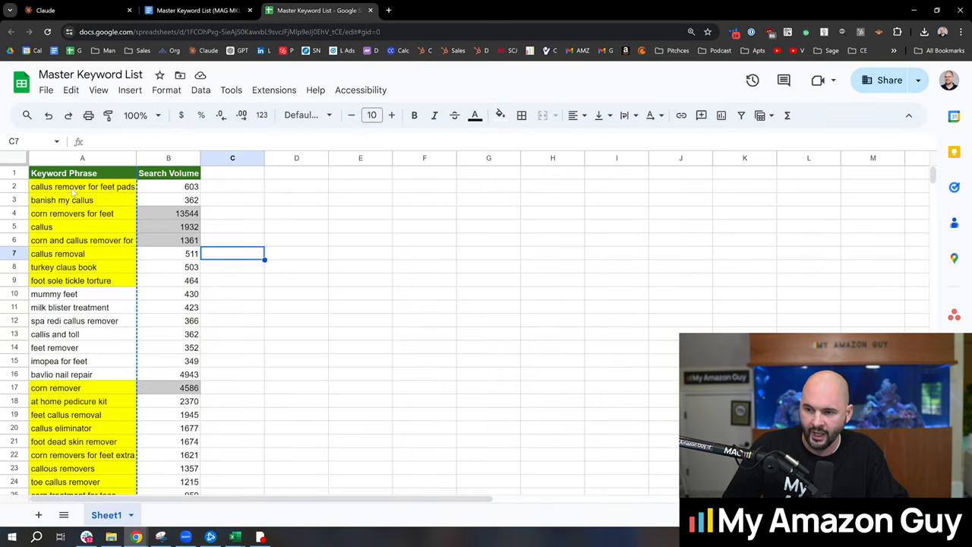
pyautogui.click(82, 186)
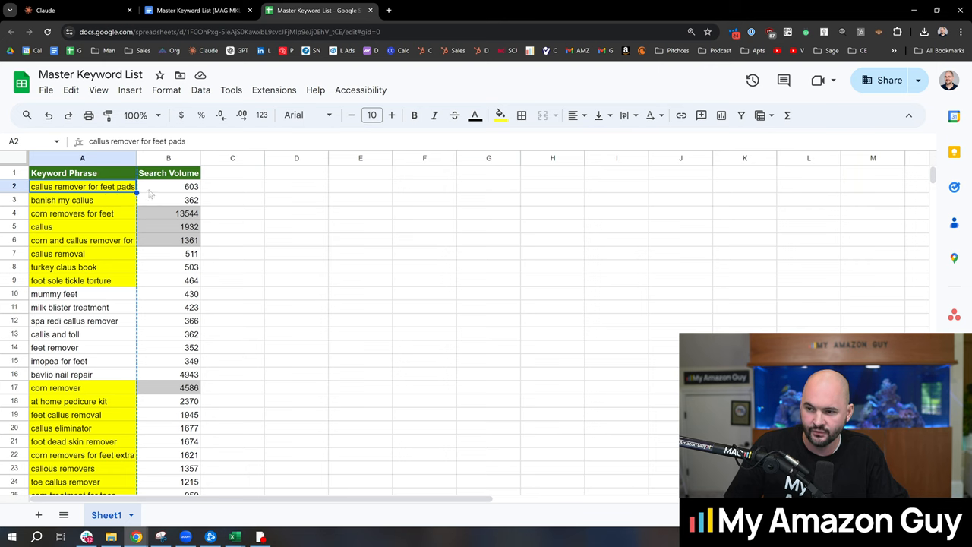
pyautogui.click(72, 10)
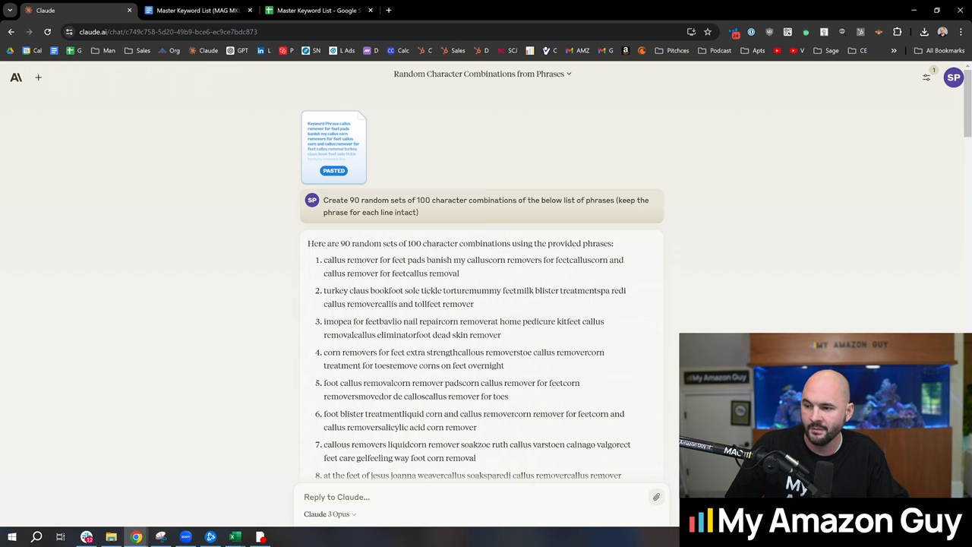
pyautogui.scroll(-3)
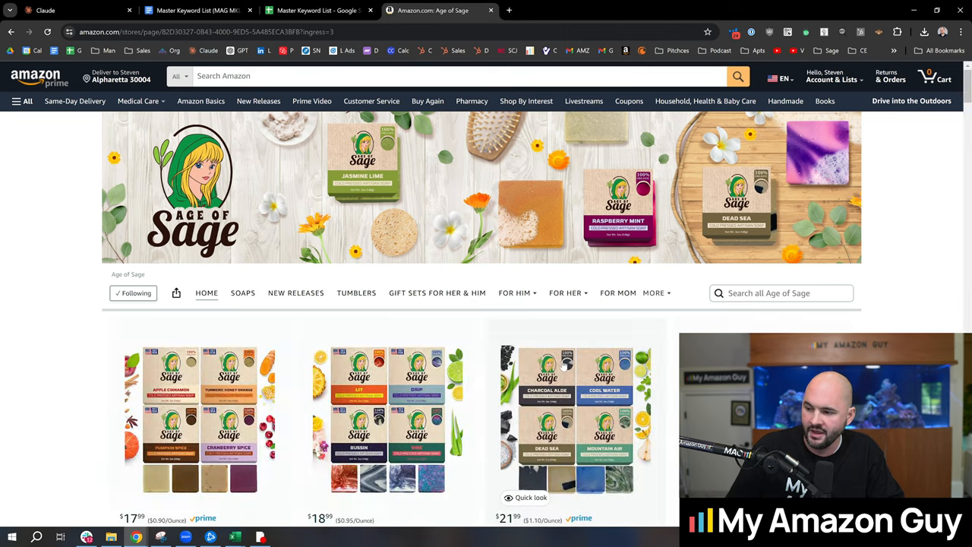
# - Open the Age of Sage men's bar soap page and scroll to From the brand
pyautogui.click(576, 410)
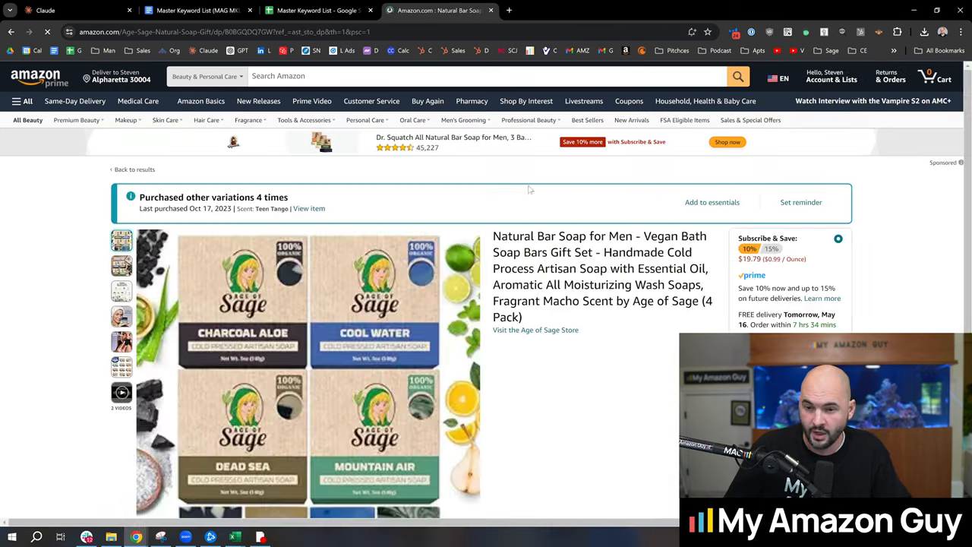
pyautogui.scroll(-3)
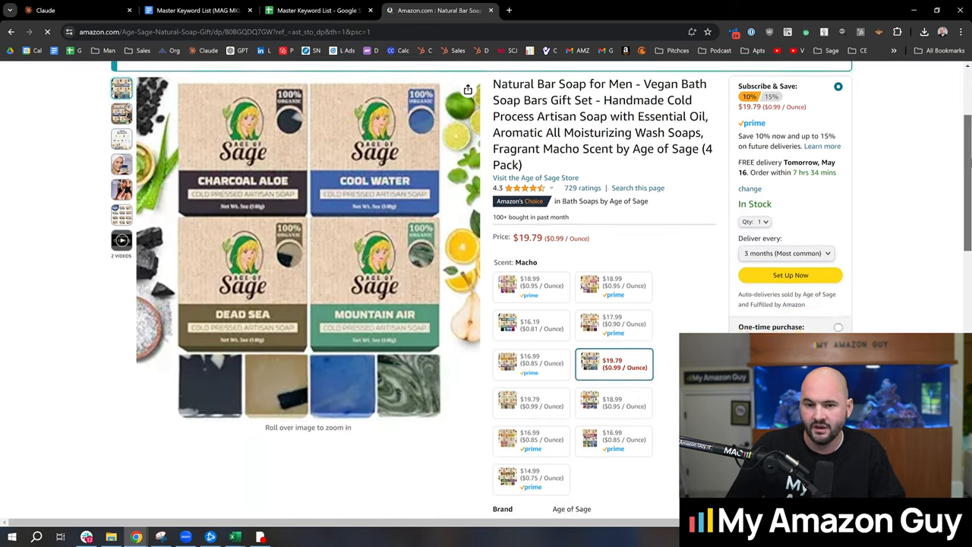
pyautogui.scroll(-3)
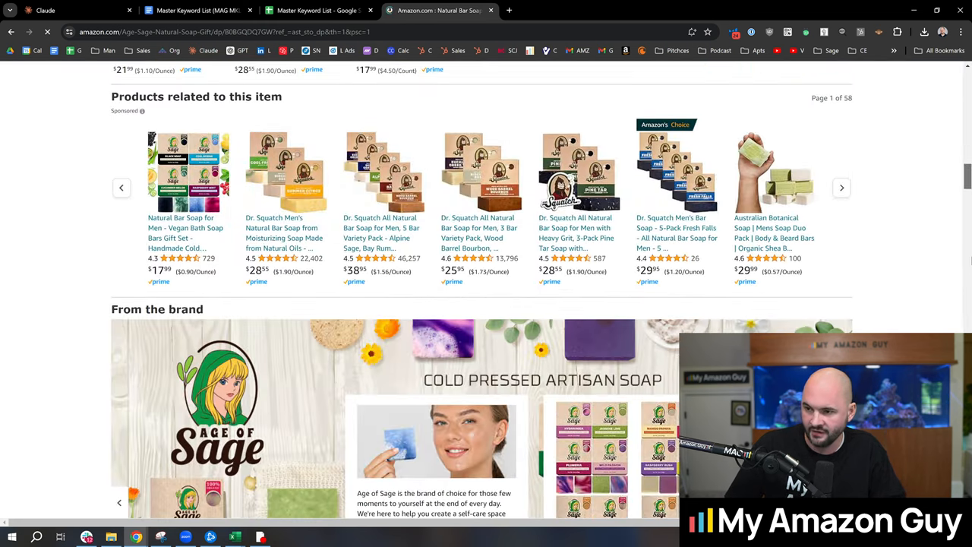
pyautogui.scroll(-3)
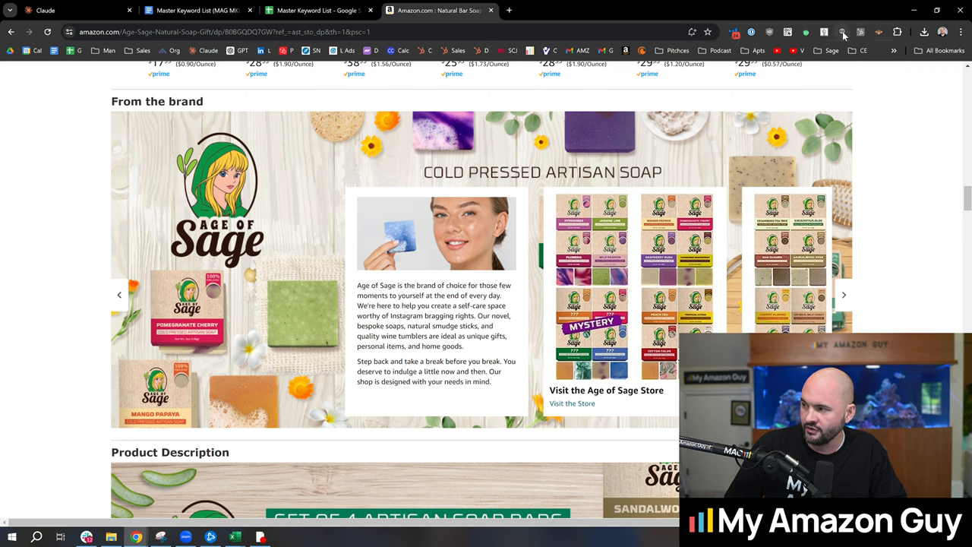
pyautogui.moveTo(844, 32)
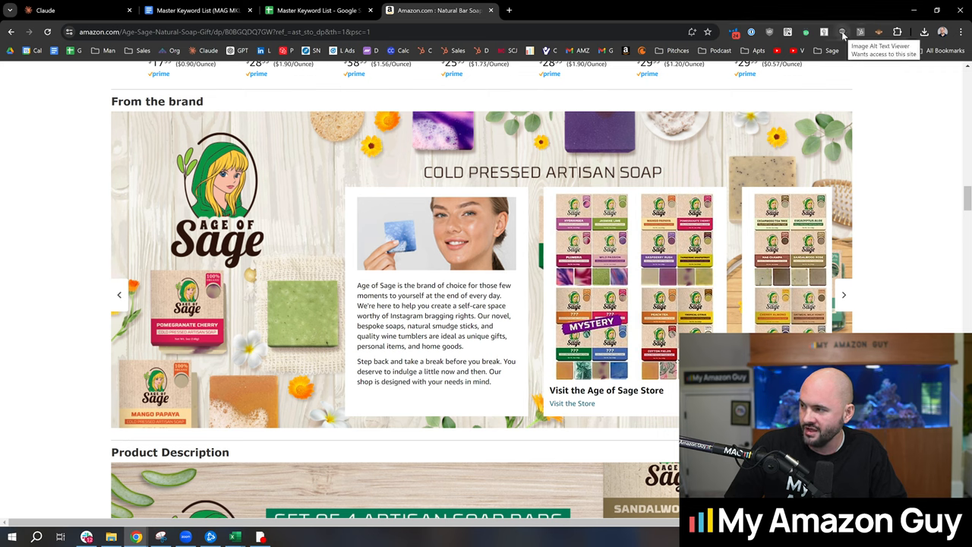
# - Show image alt text with Image Alt Text Viewer and review the brand and description images
pyautogui.click(842, 31)
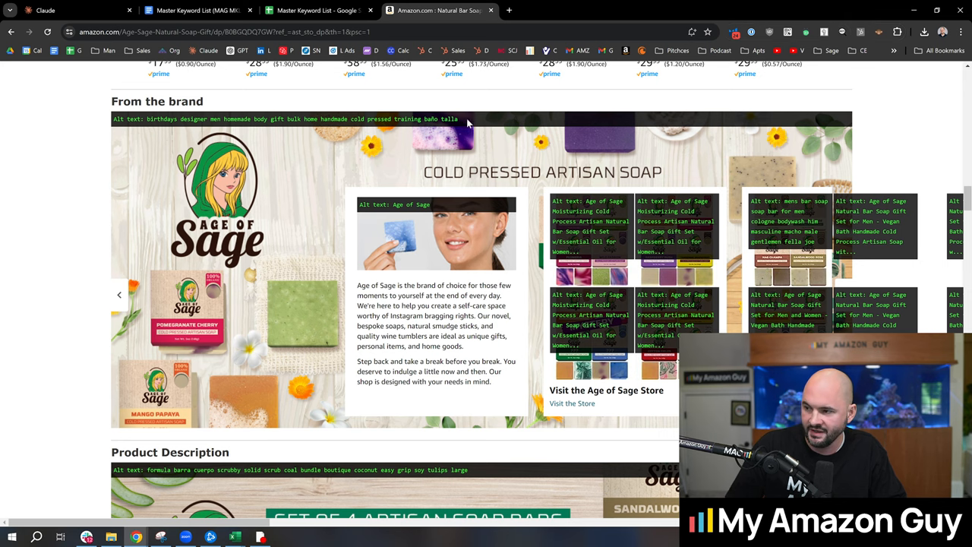
pyautogui.scroll(-3)
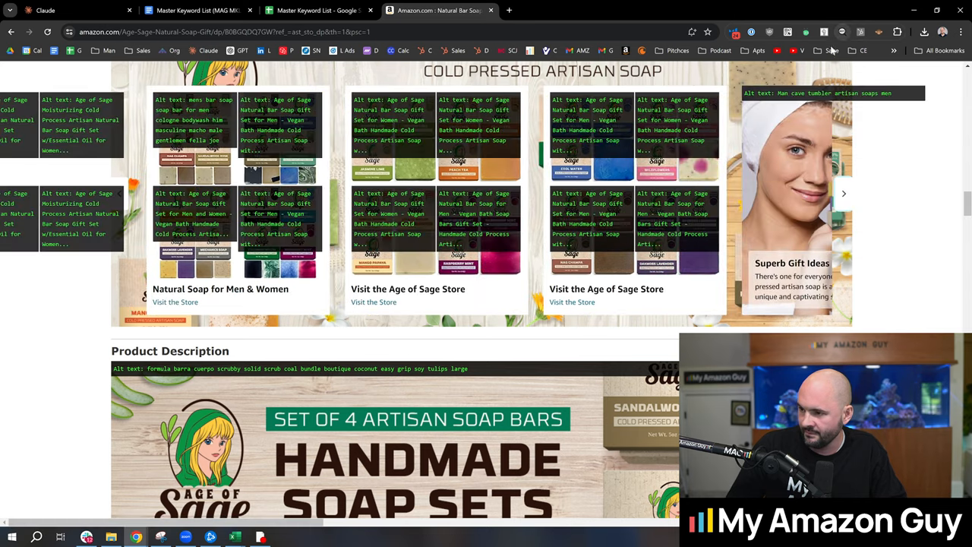
pyautogui.scroll(3)
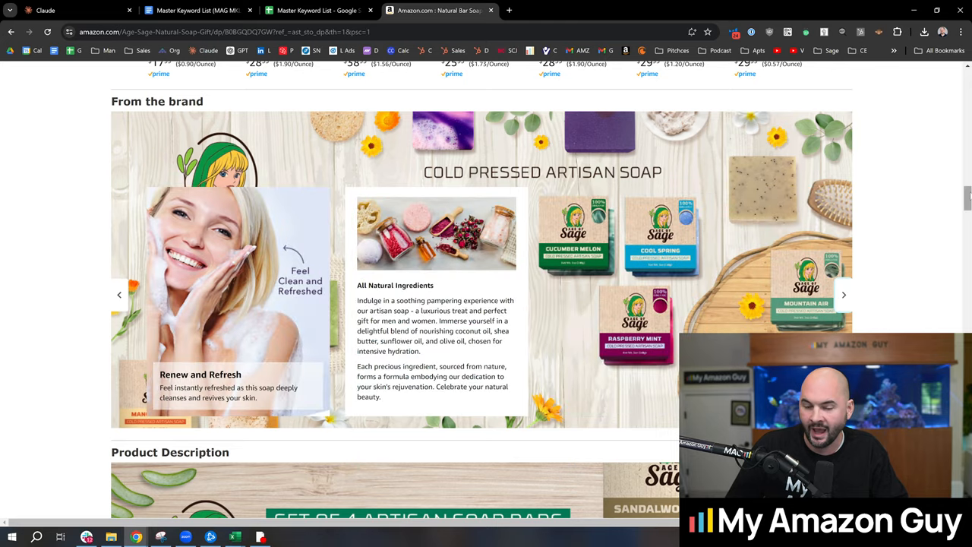
pyautogui.scroll(-3)
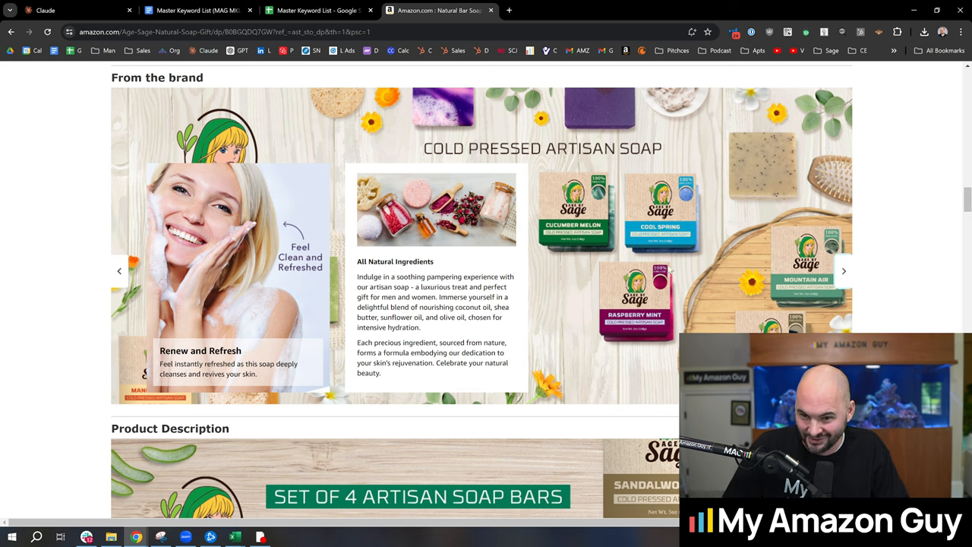
pyautogui.scroll(-3)
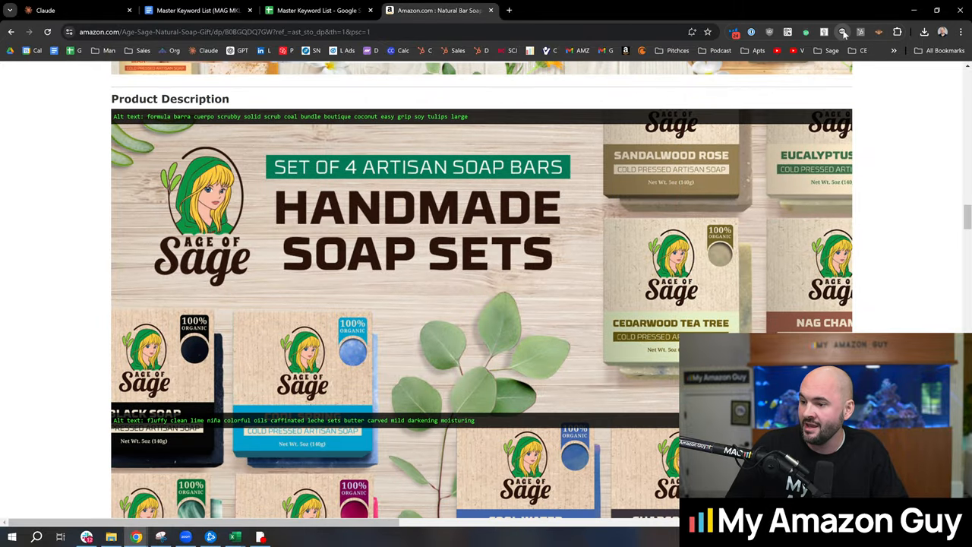
pyautogui.scroll(-3)
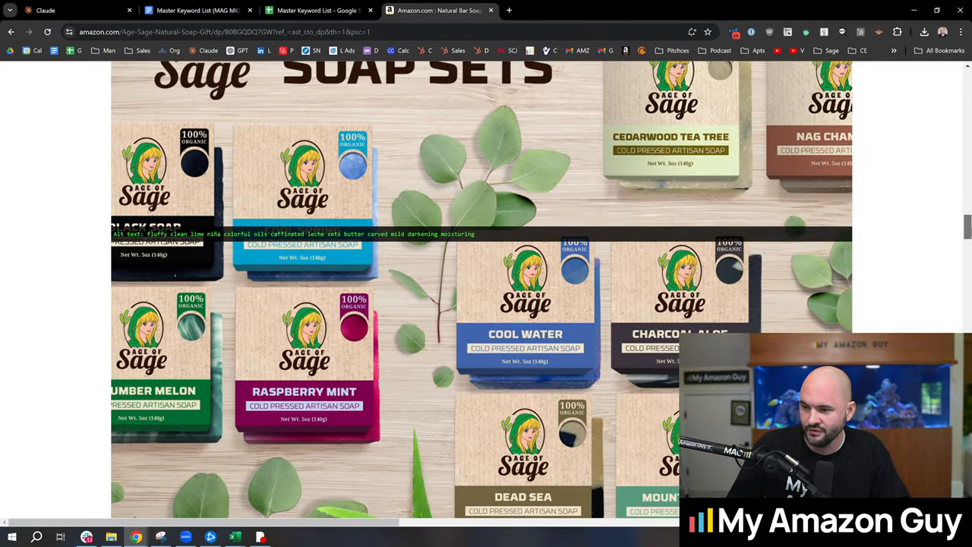
pyautogui.scroll(-3)
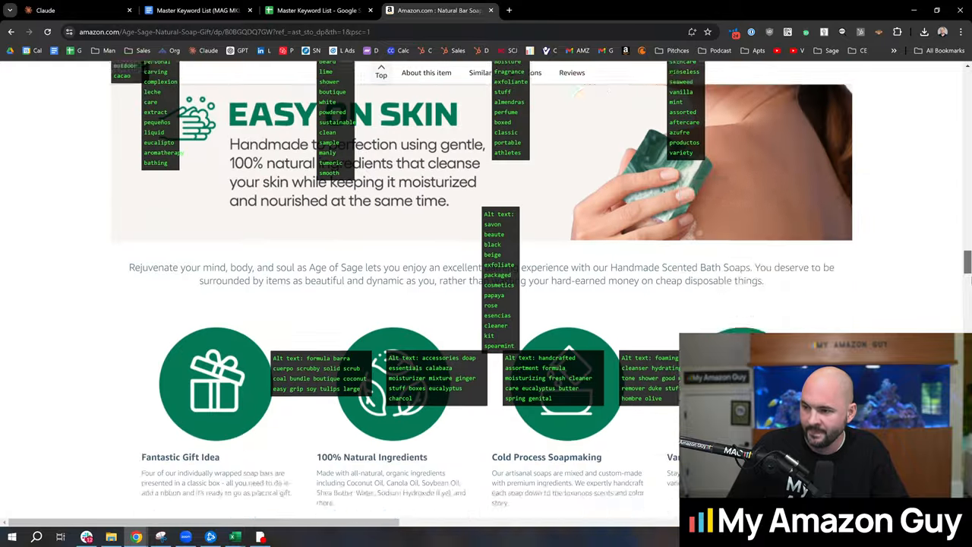
pyautogui.scroll(-3)
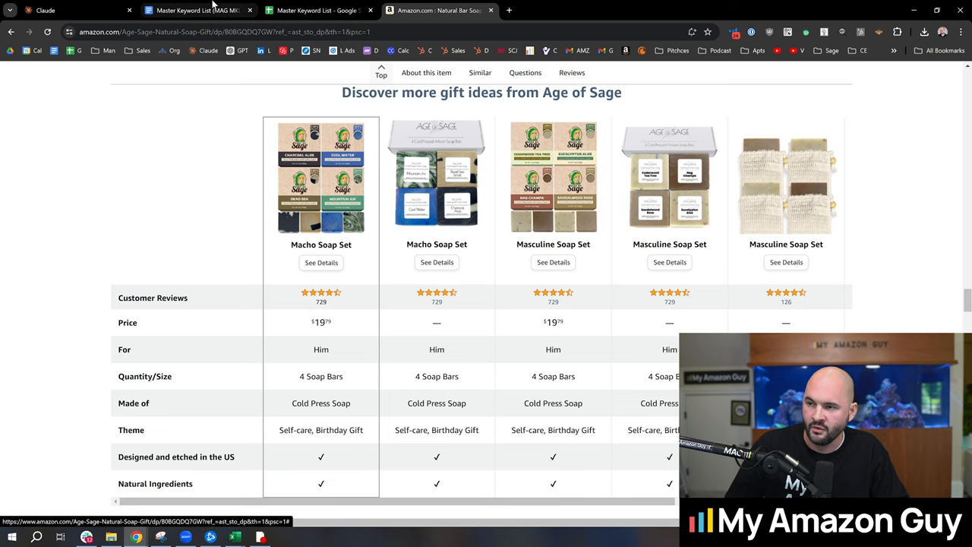
pyautogui.click(45, 10)
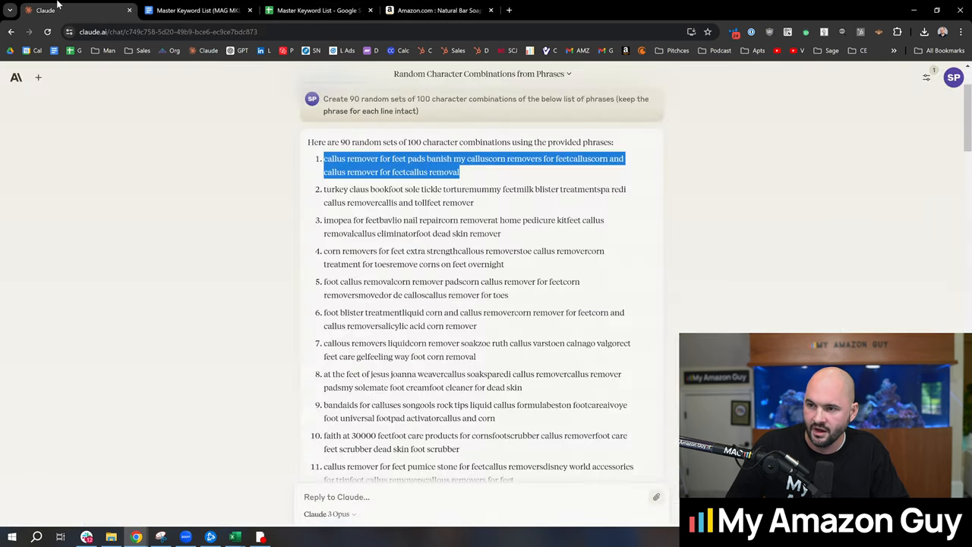
# - Switch from Claude back to the Amazon Age of Sage product tab
pyautogui.click(437, 10)
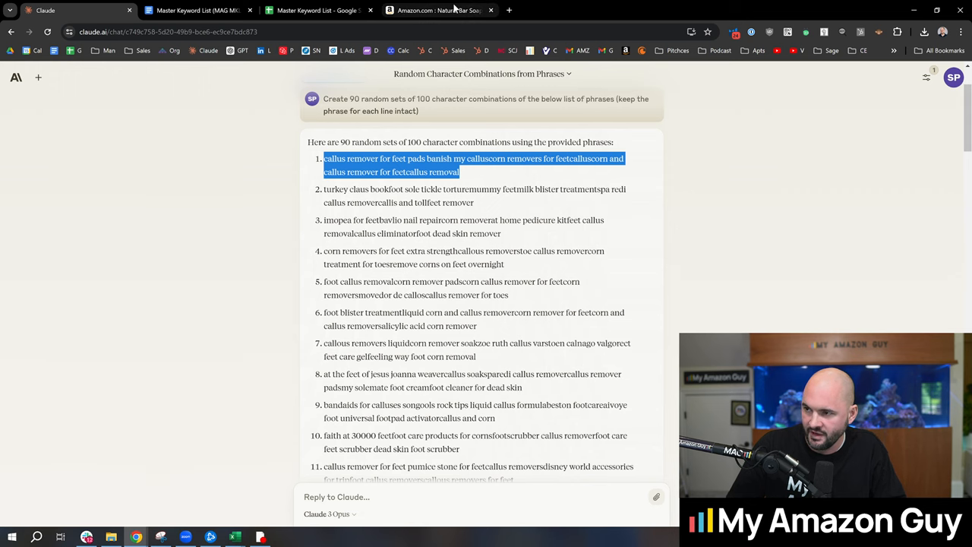
pyautogui.click(440, 10)
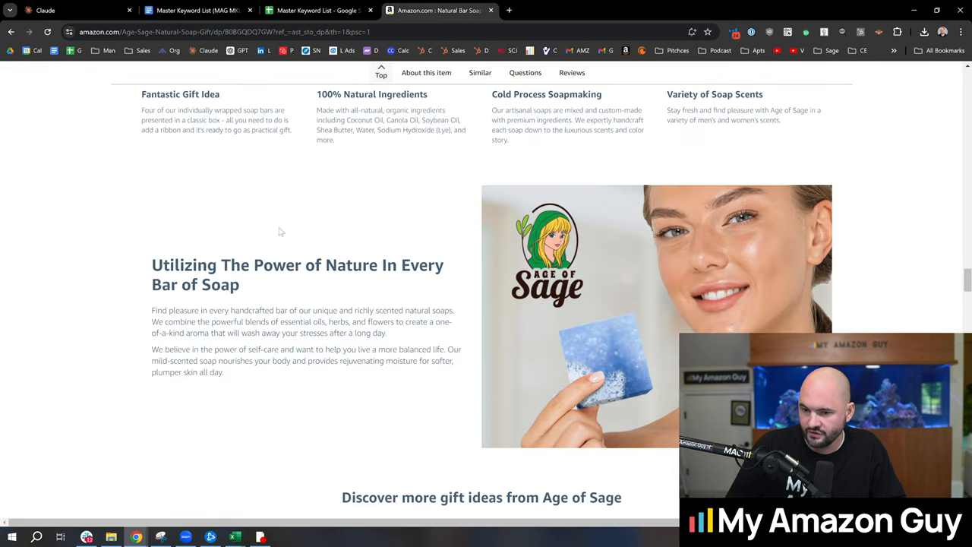
pyautogui.moveTo(608, 272)
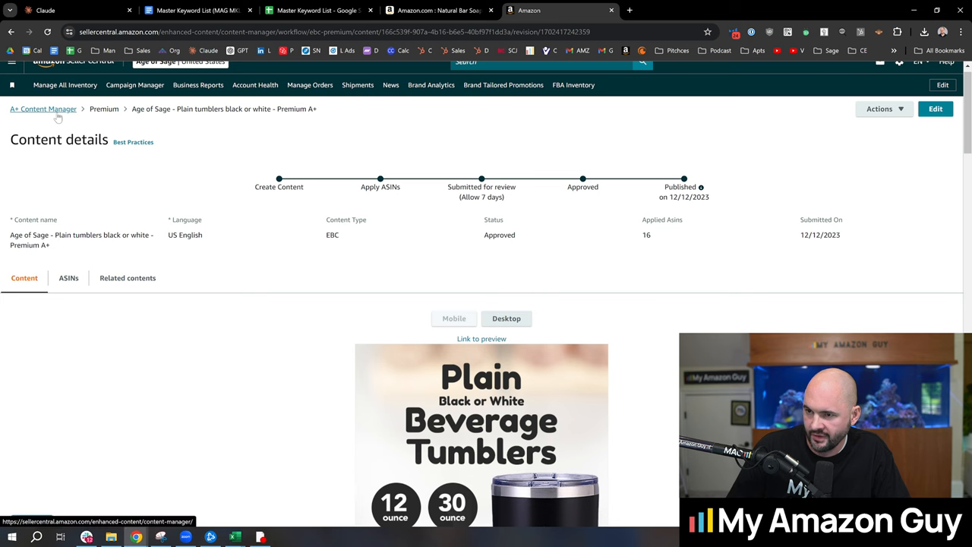
pyautogui.click(936, 109)
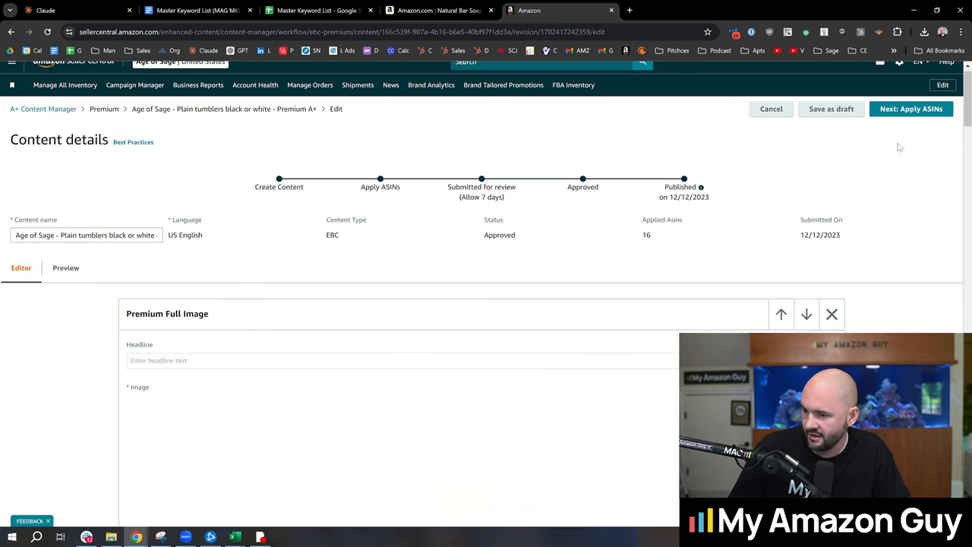
pyautogui.scroll(-3)
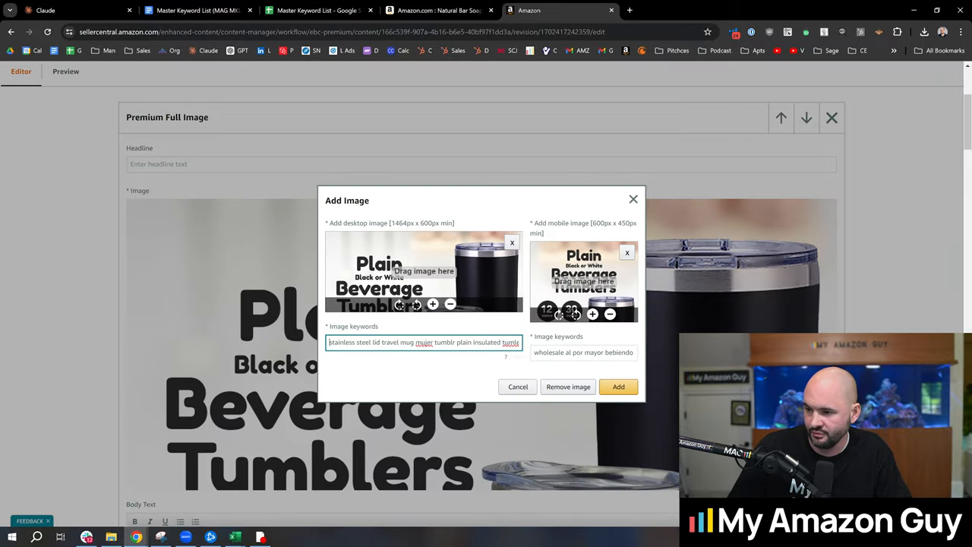
pyautogui.tripleClick(423, 342)
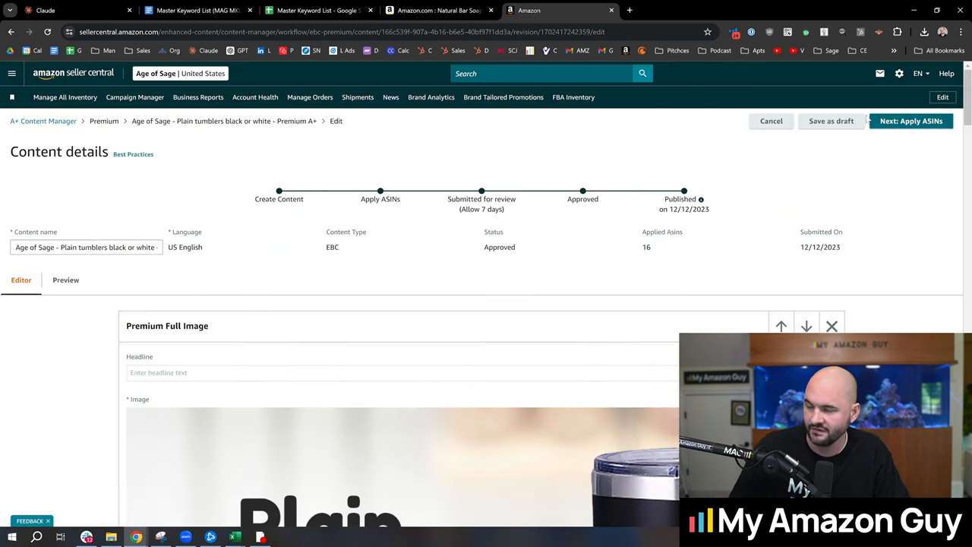
pyautogui.click(437, 10)
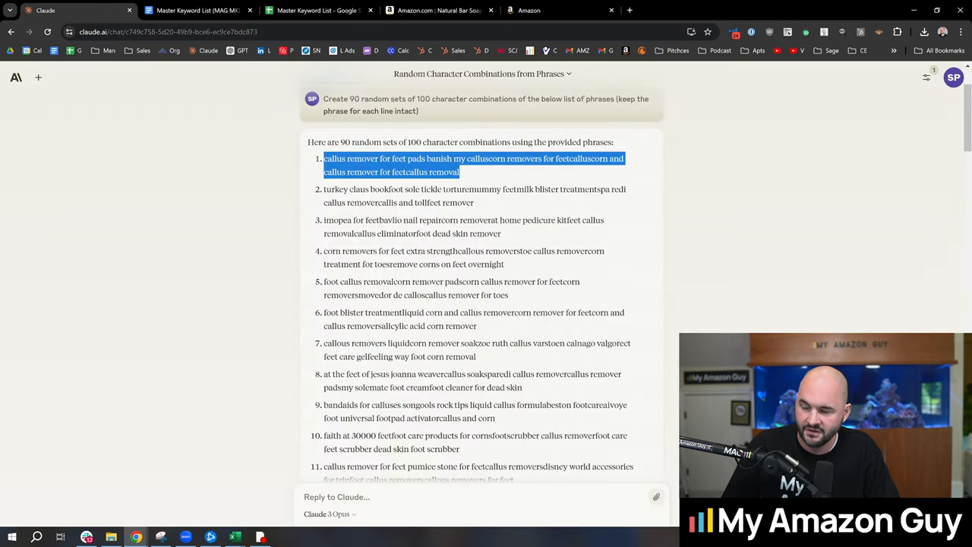
# - Scroll Claude's response down to keyword set 54 and highlight it
pyautogui.scroll(-3)
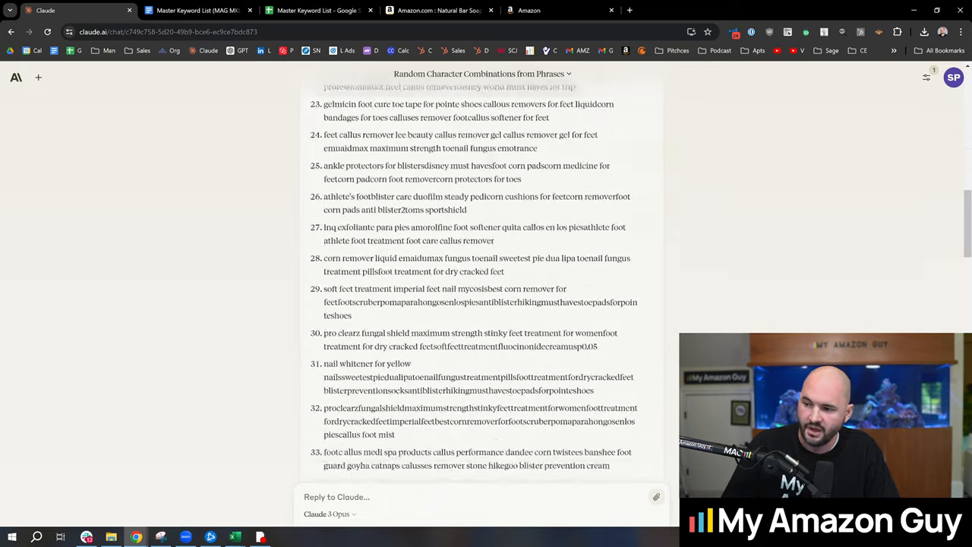
pyautogui.scroll(-3)
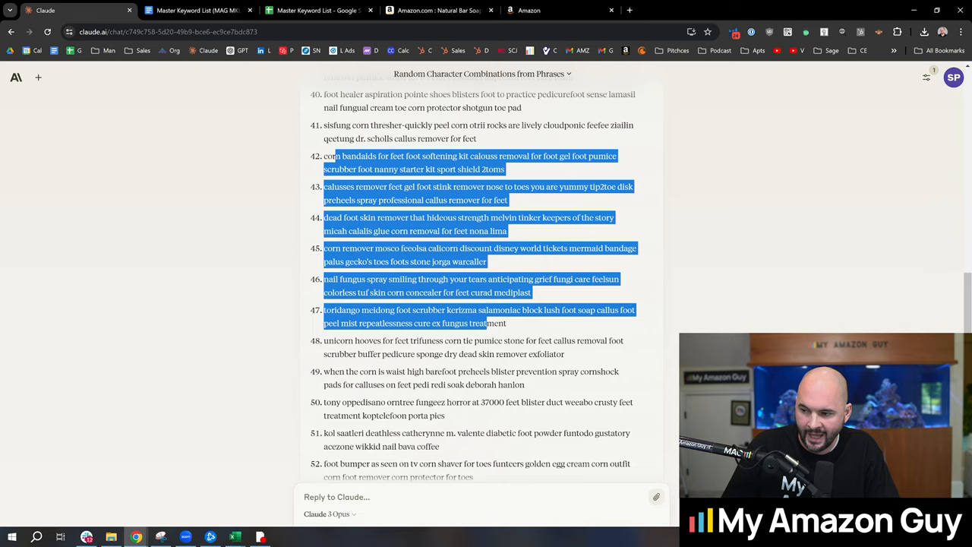
pyautogui.scroll(-3)
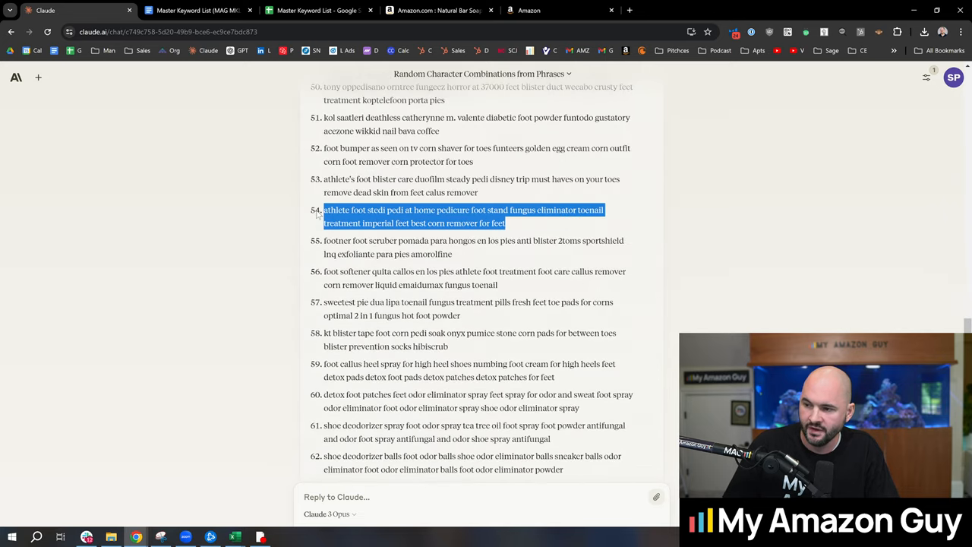